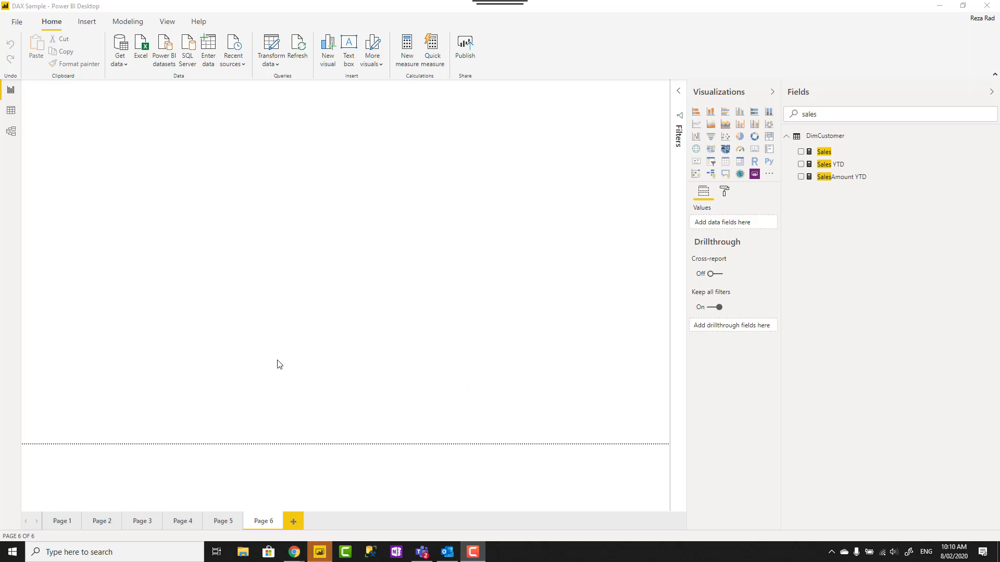
mouse_move(349, 220)
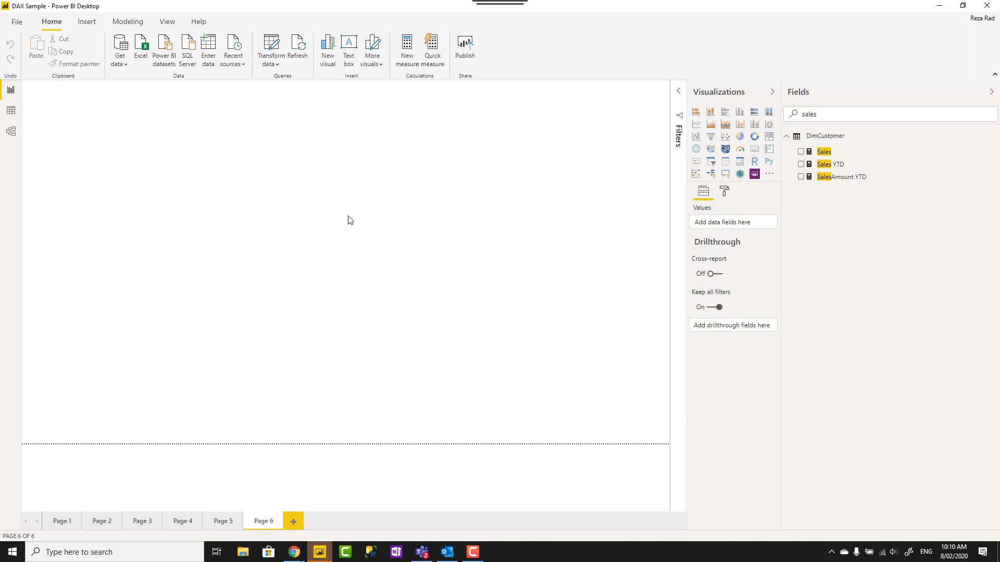
mouse_move(830, 152)
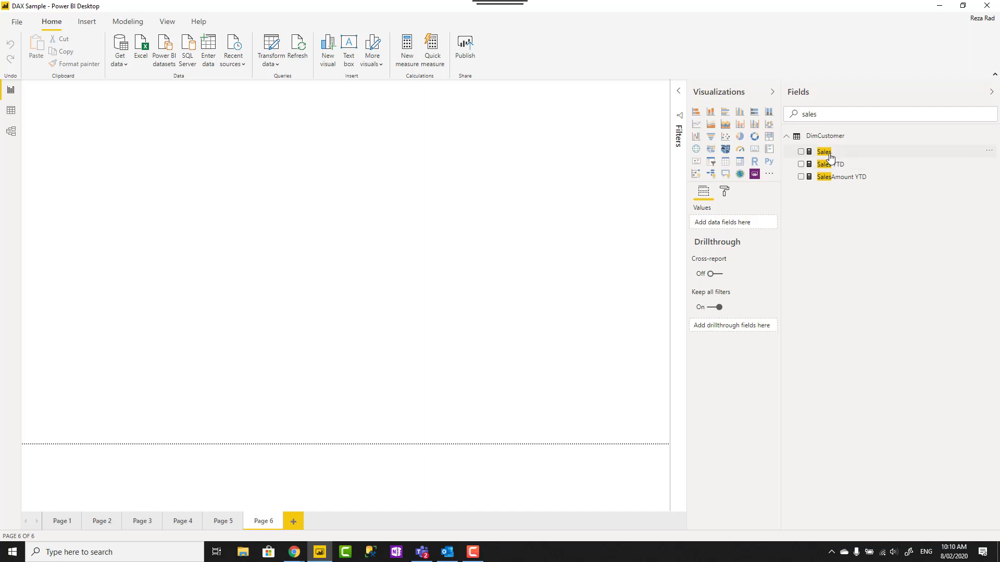
- Select the Sales measure under DimCustomer to view its SUM(FactInternetSales[SalesAmount]) formula
left_click(824, 151)
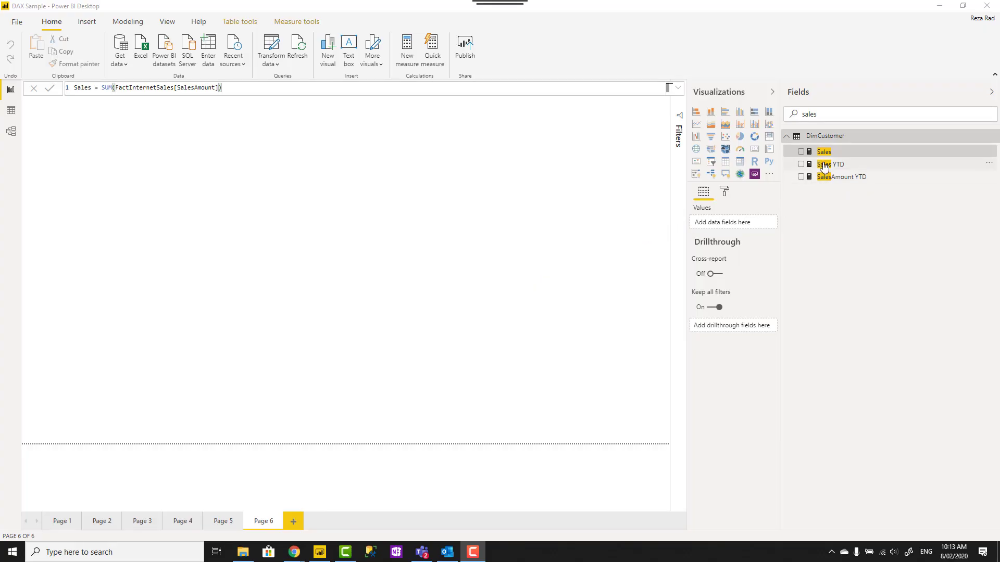
mouse_move(824, 151)
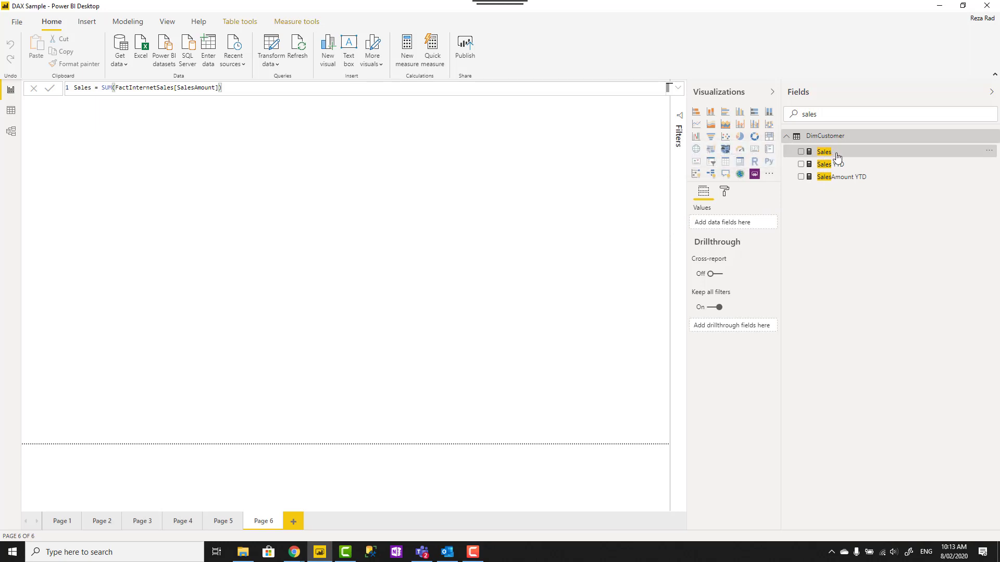
mouse_move(824, 152)
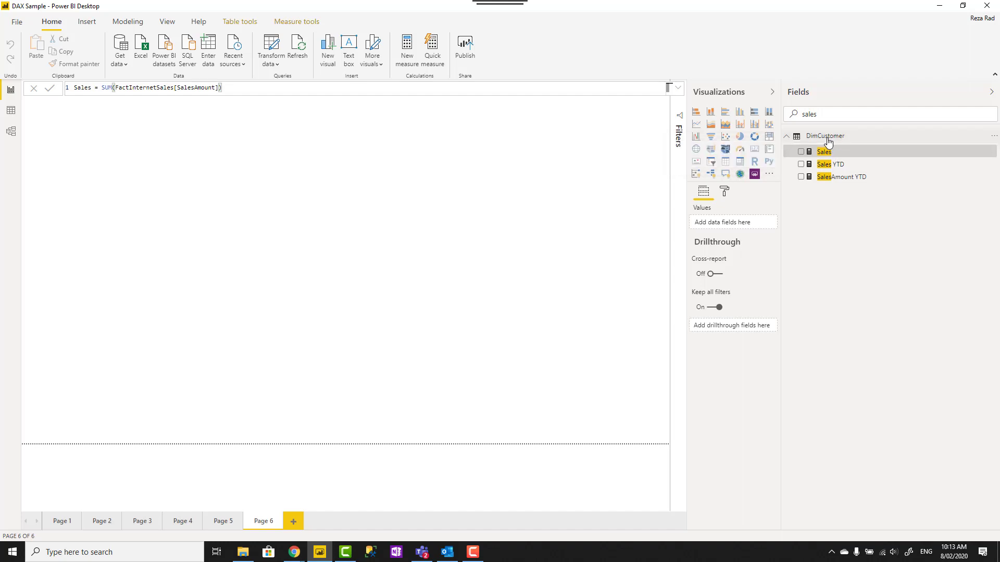
mouse_move(824, 151)
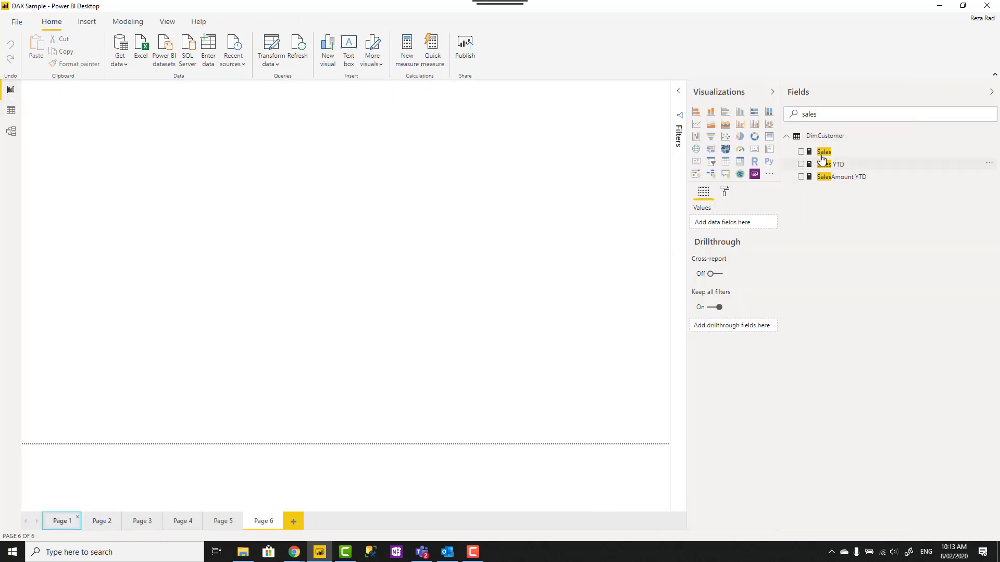
mouse_move(823, 151)
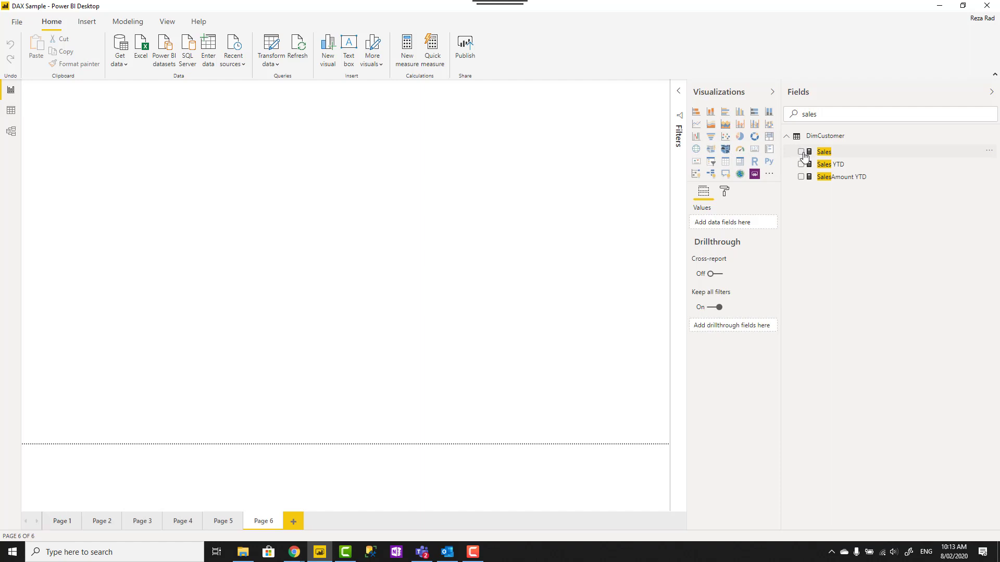
- Reselect Sales and view its Measure tools properties, showing home table DimCustomer
left_click(802, 152)
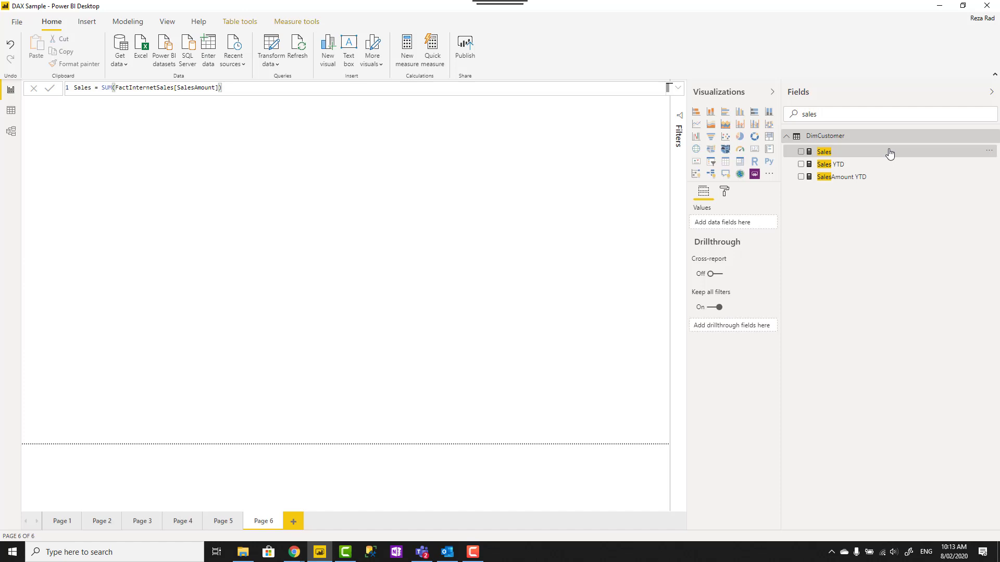
mouse_move(829, 153)
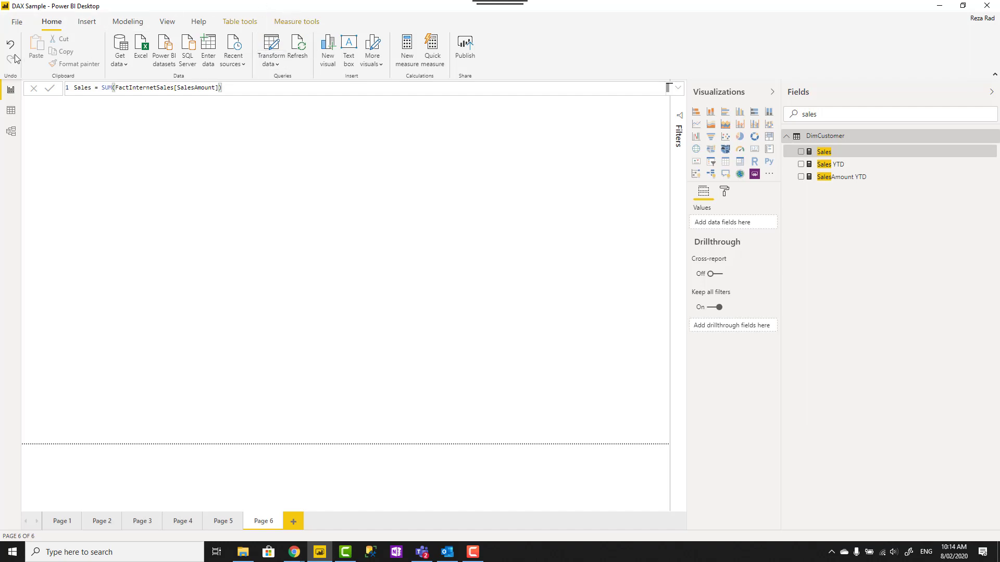
left_click(296, 20)
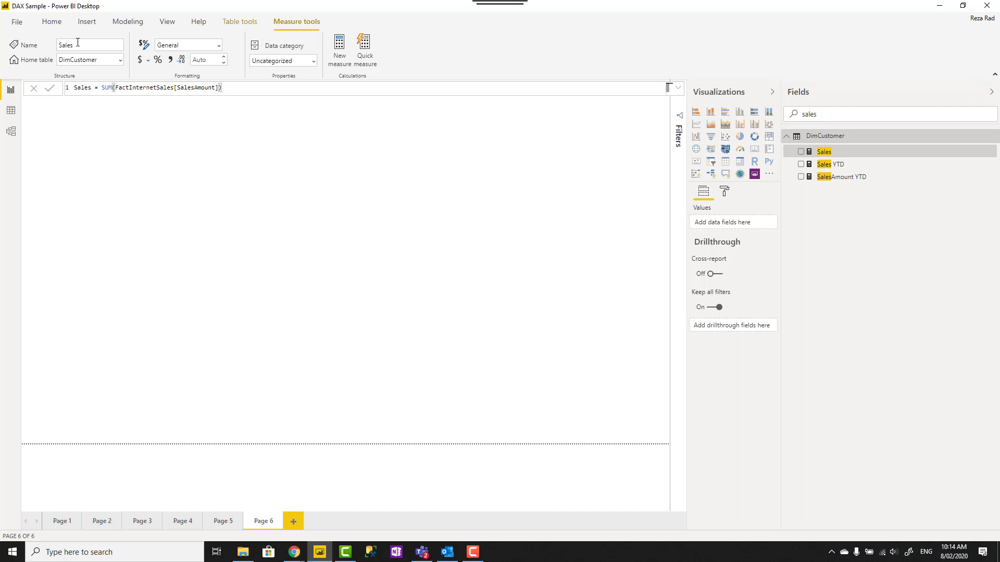
left_click(117, 22)
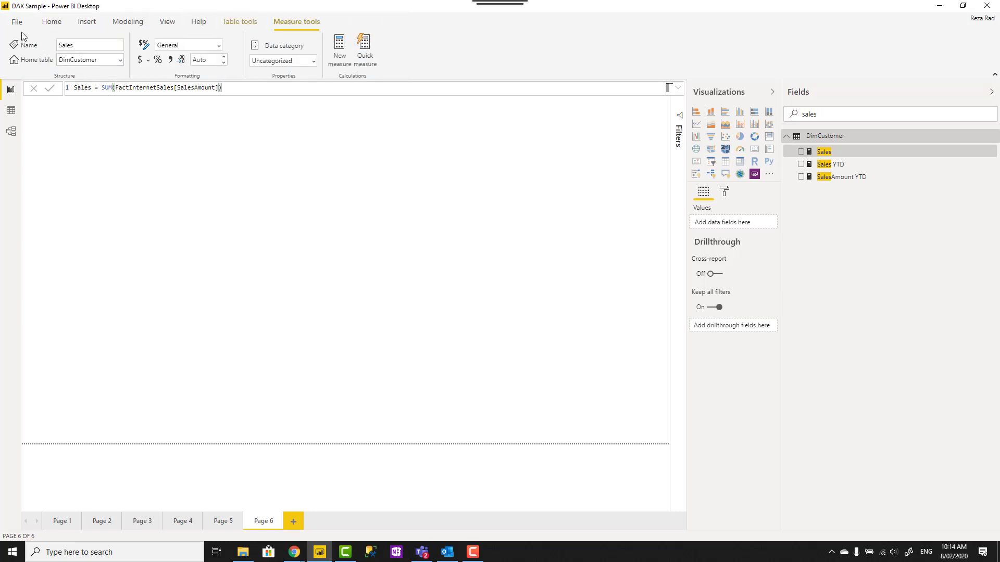
left_click(17, 21)
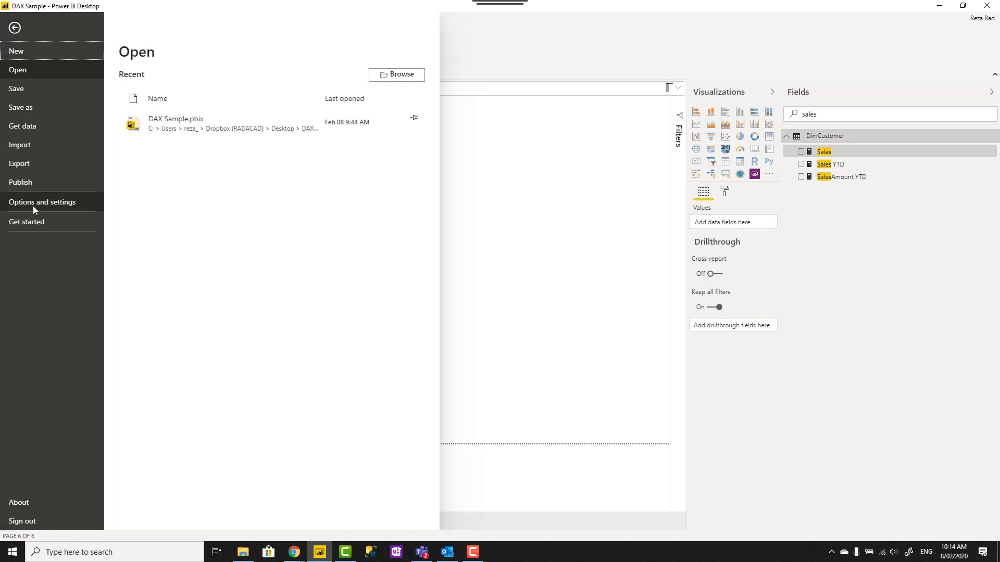
left_click(42, 202)
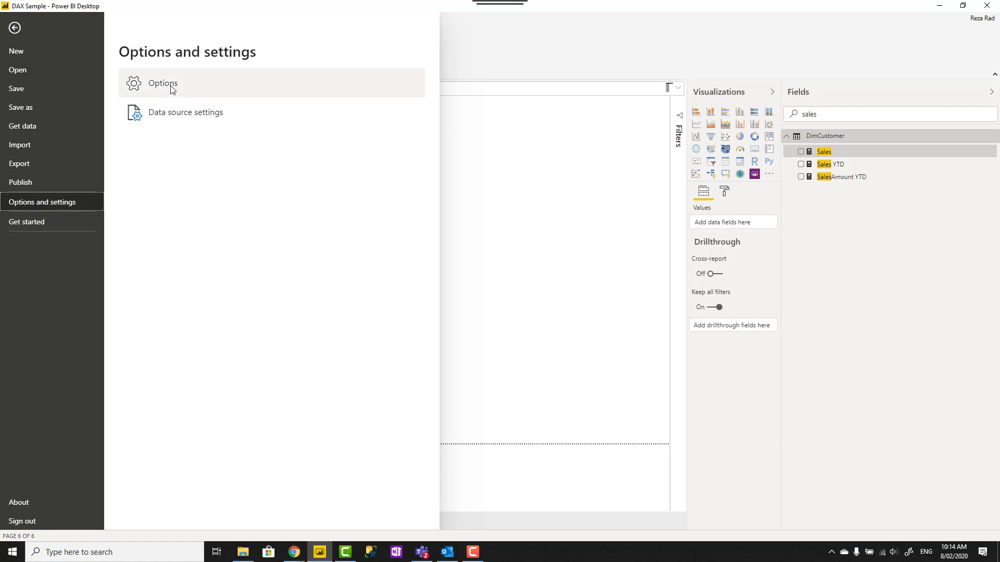
left_click(15, 27)
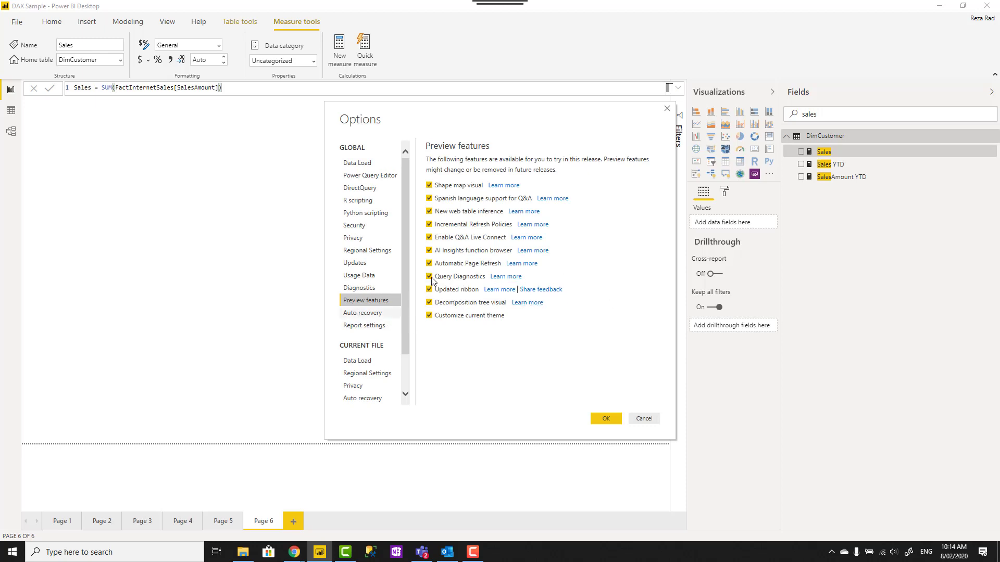
left_click(643, 419)
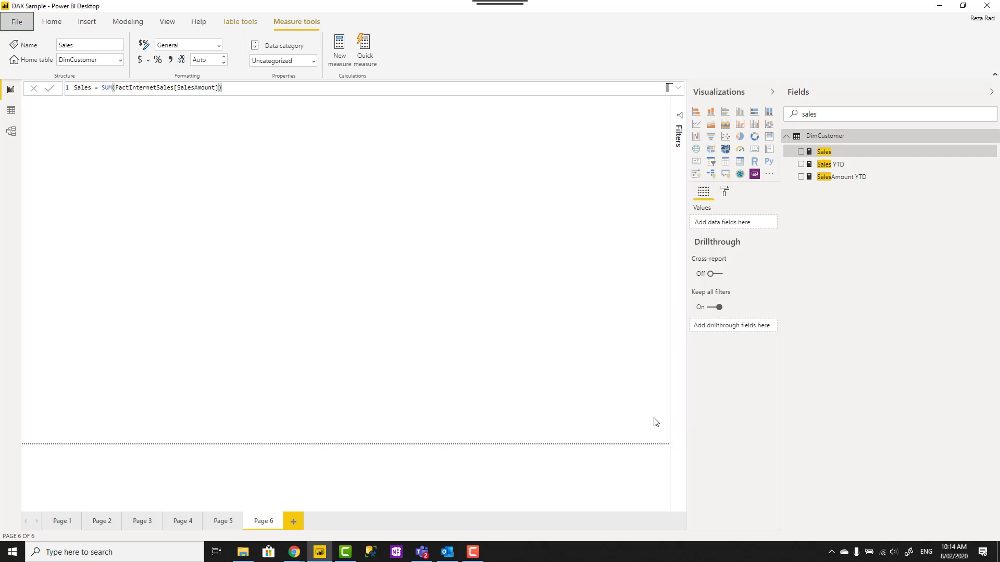
mouse_move(138, 81)
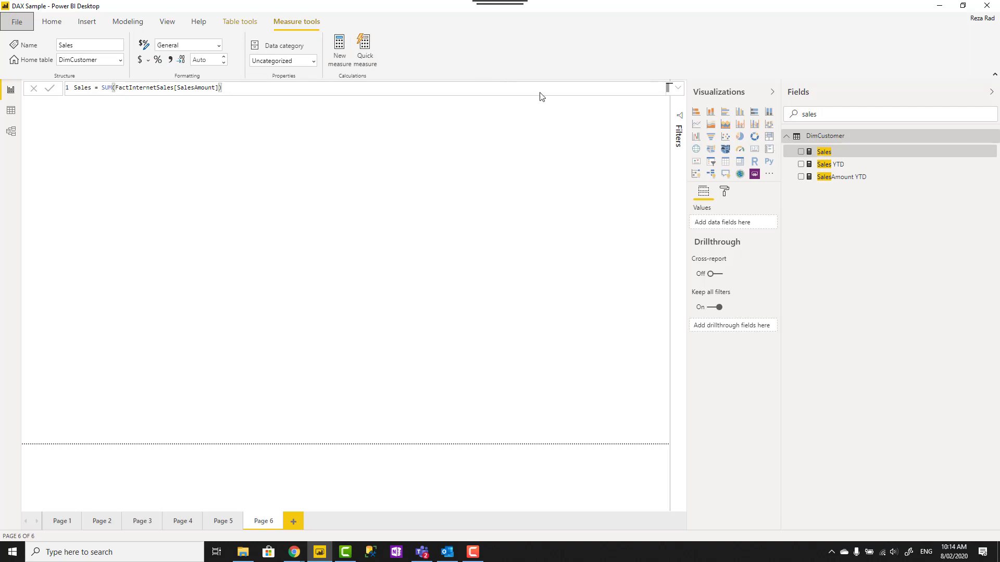
mouse_move(211, 38)
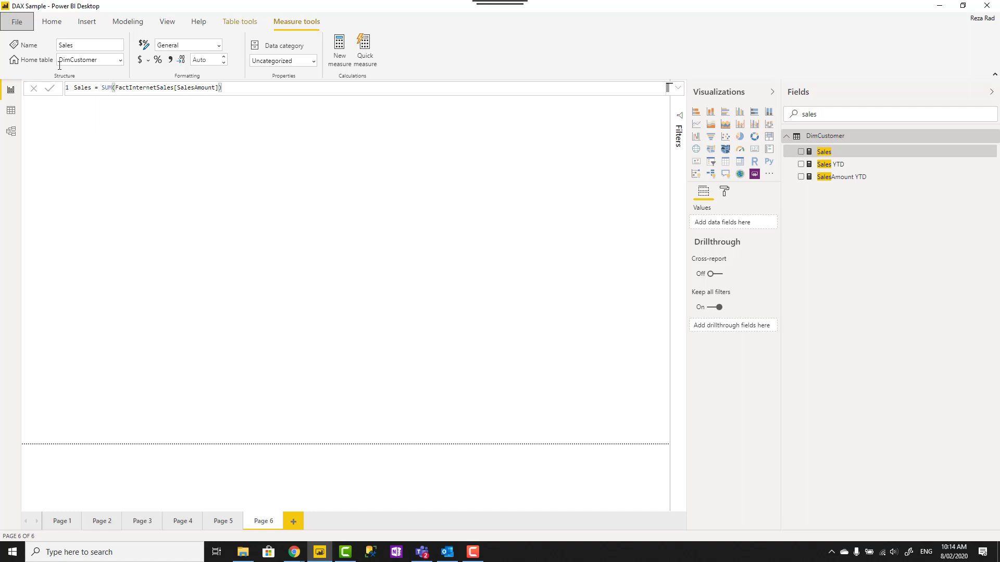
- Change the Sales measure's home table to FactInternetSales, then select Sales YTD's Home table
left_click(120, 60)
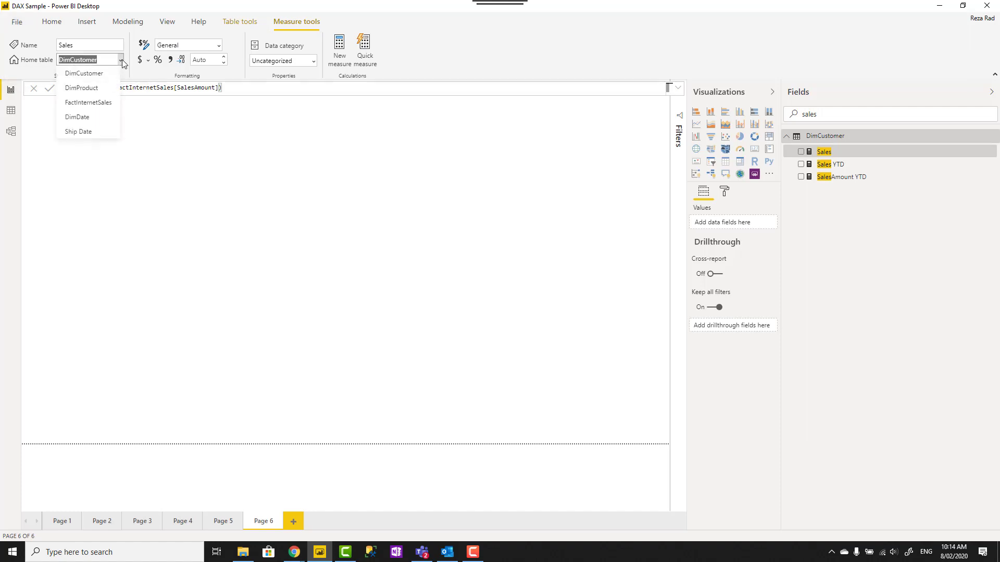
left_click(83, 73)
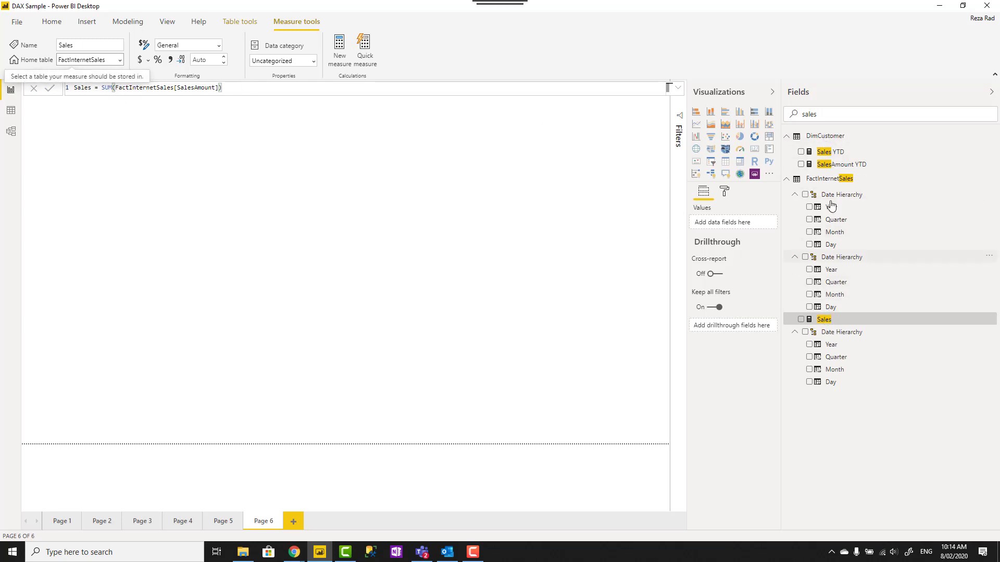
left_click(832, 152)
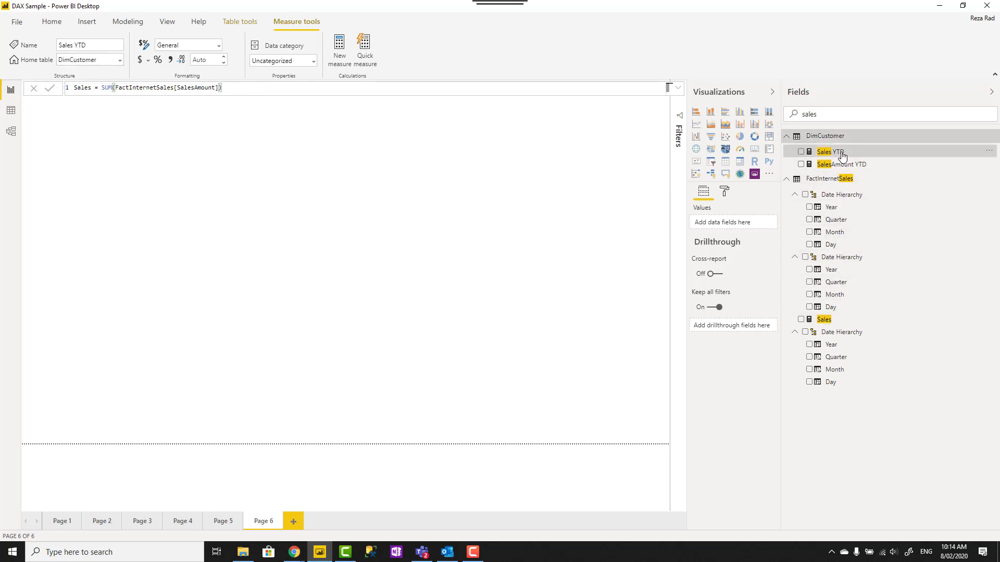
left_click(120, 60)
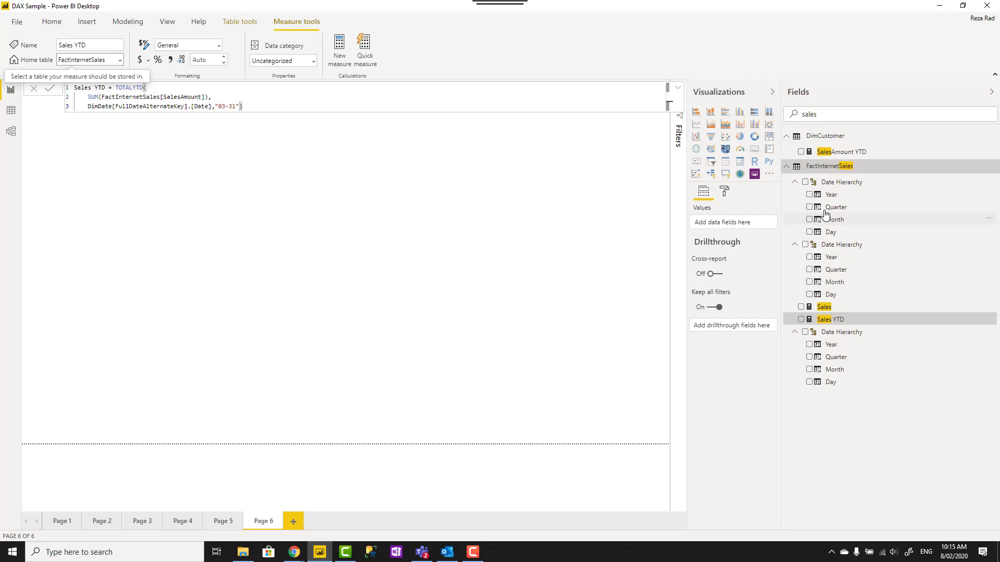
mouse_move(836, 207)
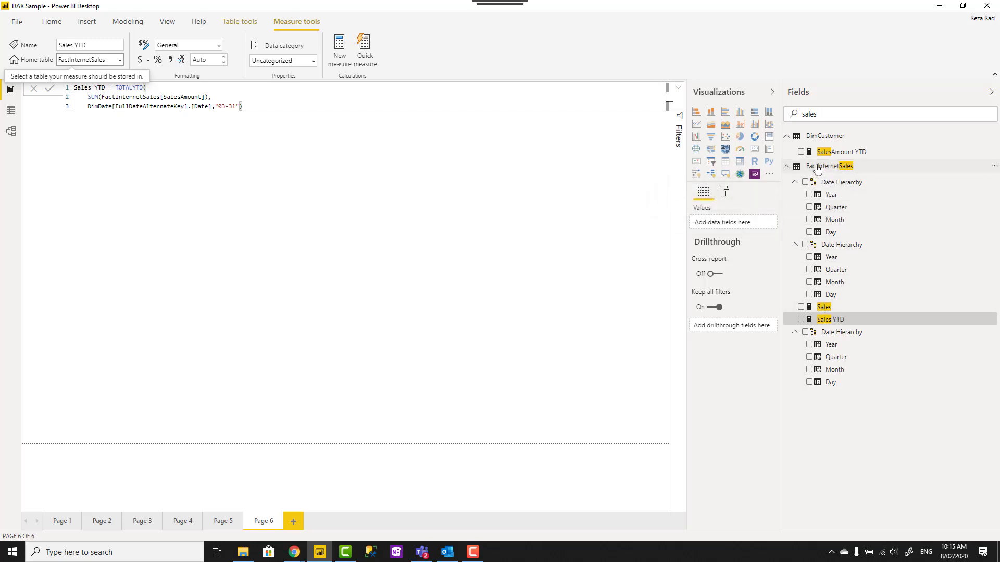
mouse_move(829, 165)
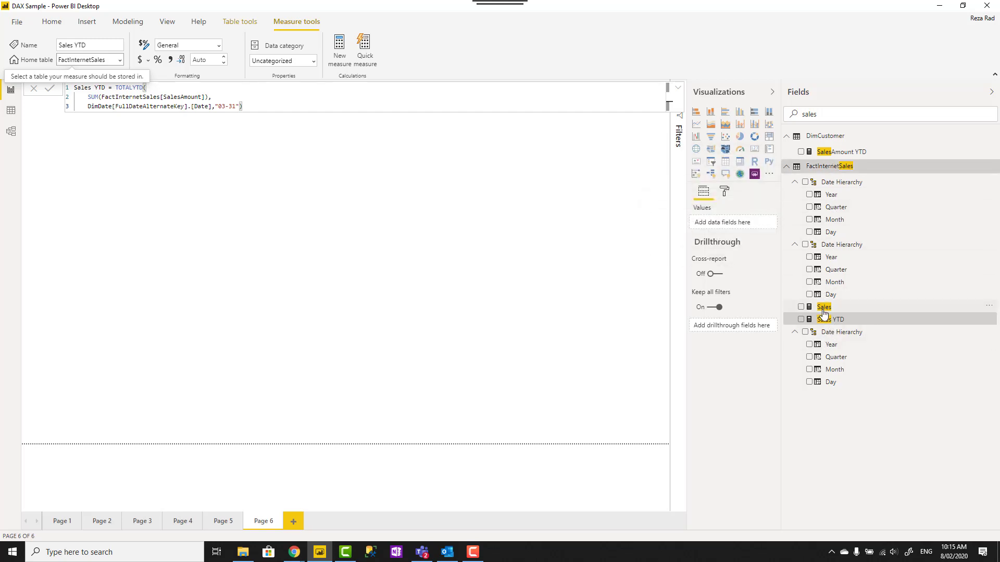
mouse_move(832, 319)
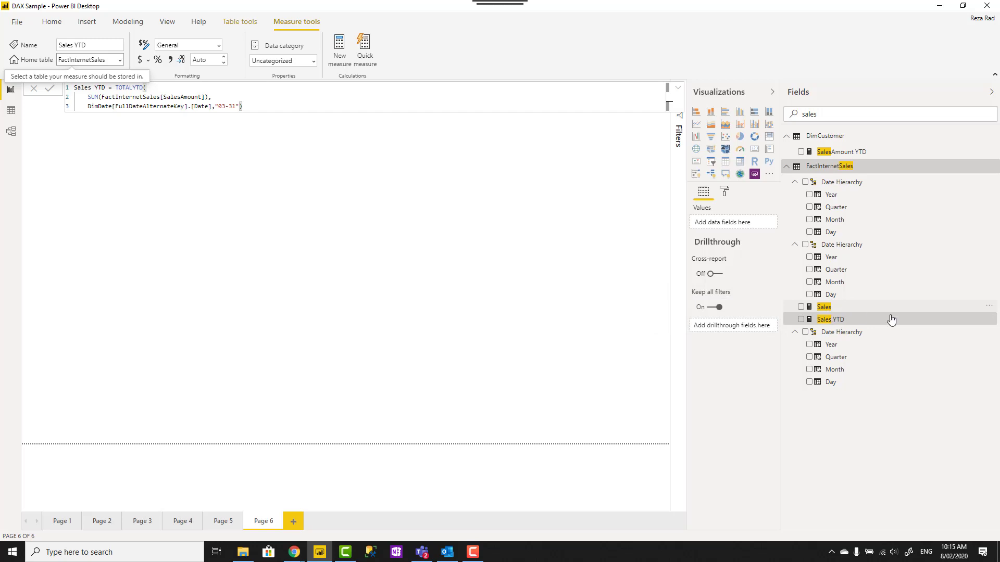
- Check the Fields pane, where Sales YTD now sits under FactInternetSales
left_click(831, 319)
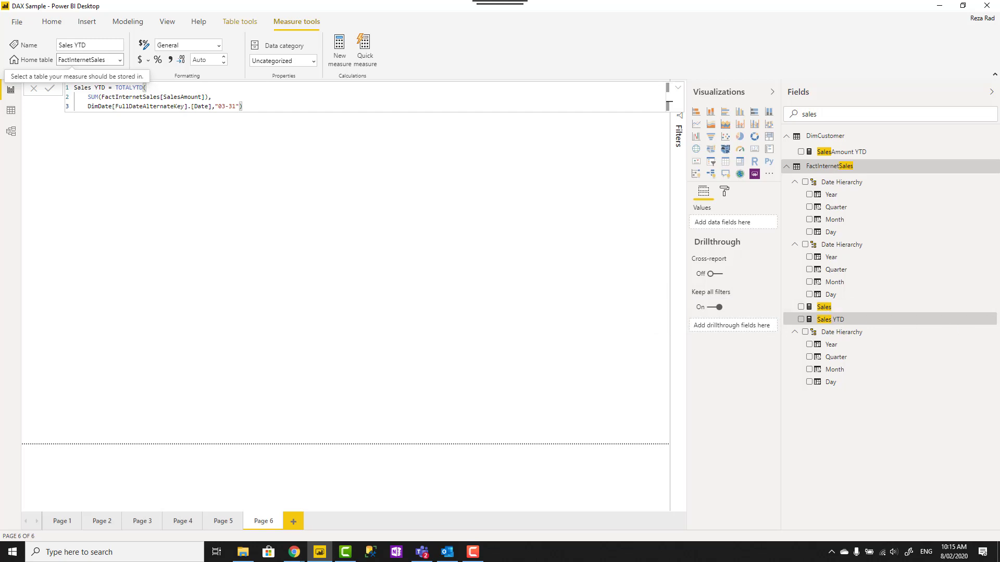